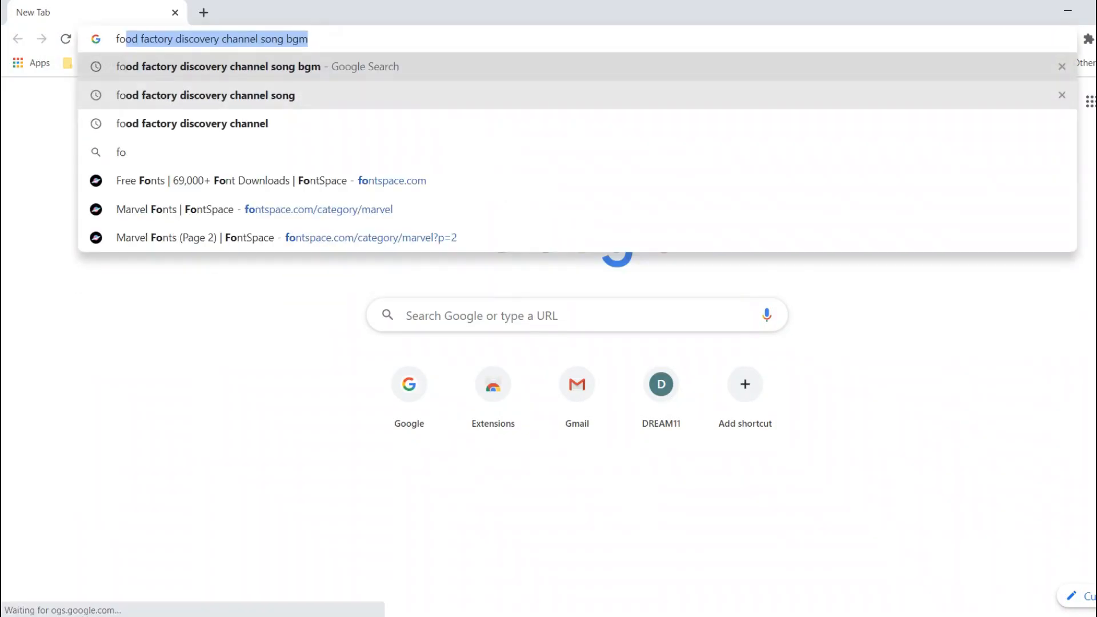
Step: Search FontSpace for 'dc' fonts and download the New SuperMan font
{"action": "left_click", "coordinate": [273, 181]}
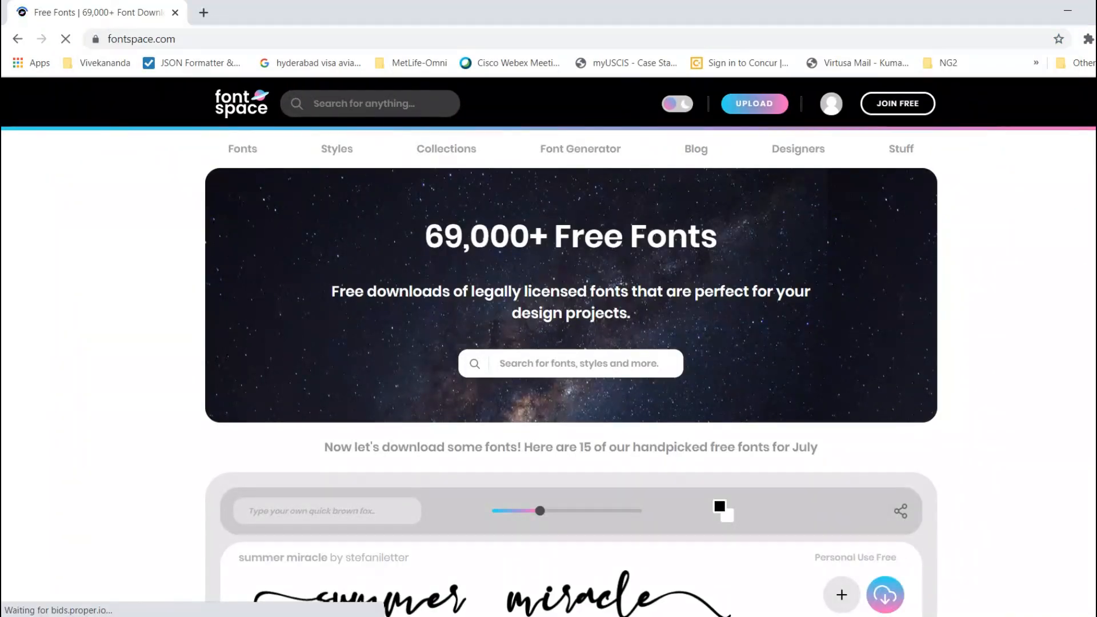
{"action": "scroll", "scroll_direction": "down", "scroll_amount": 3}
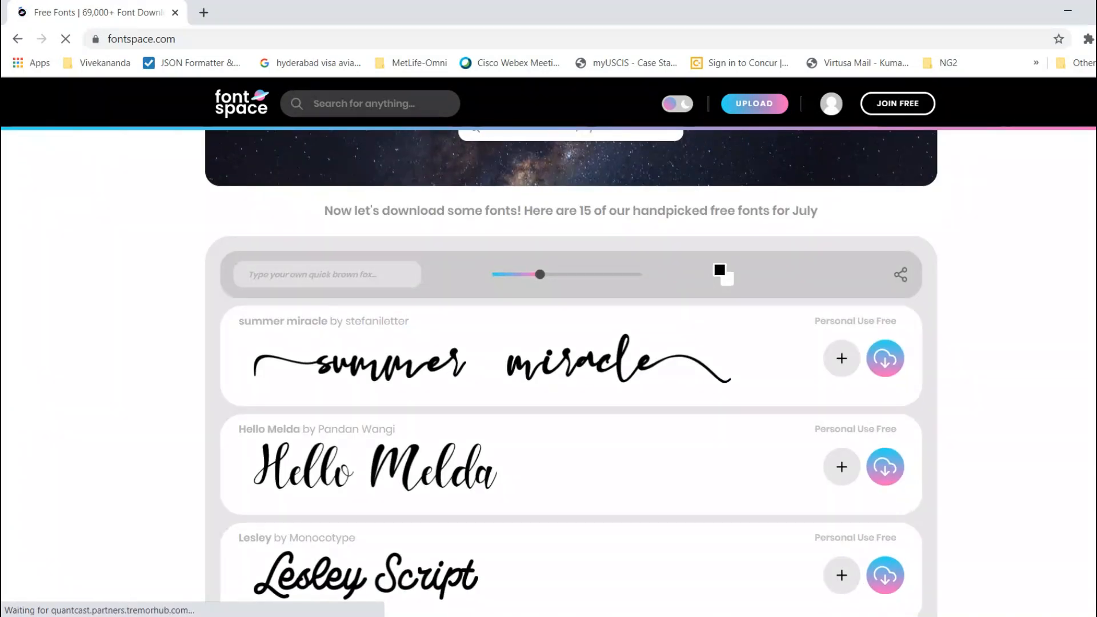
{"action": "type", "text": "dd"}
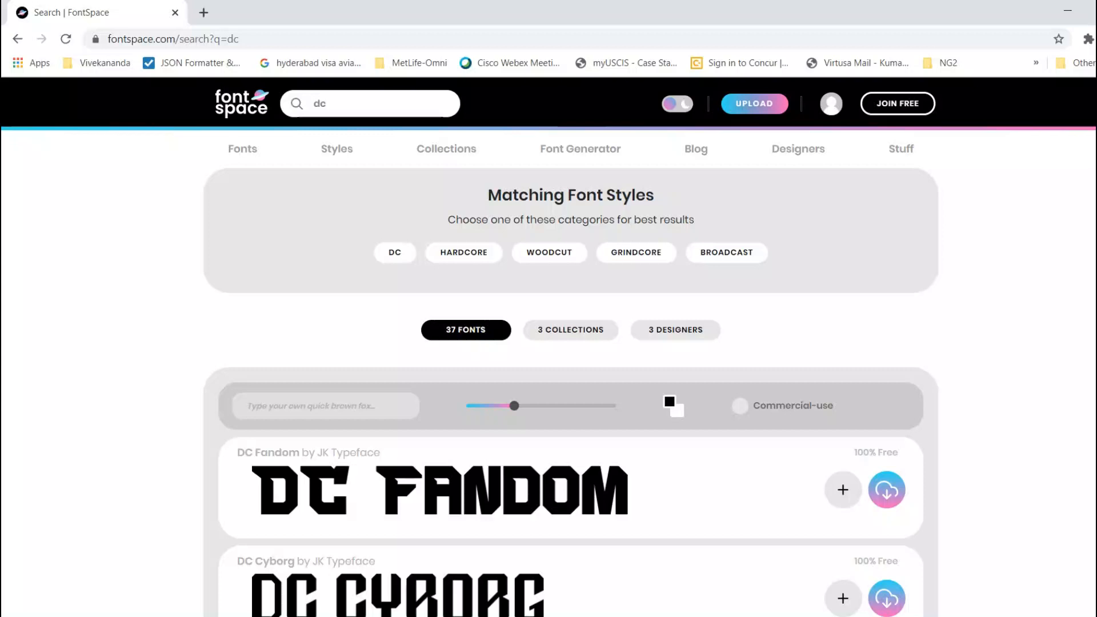
{"action": "scroll", "scroll_direction": "down", "scroll_amount": 3}
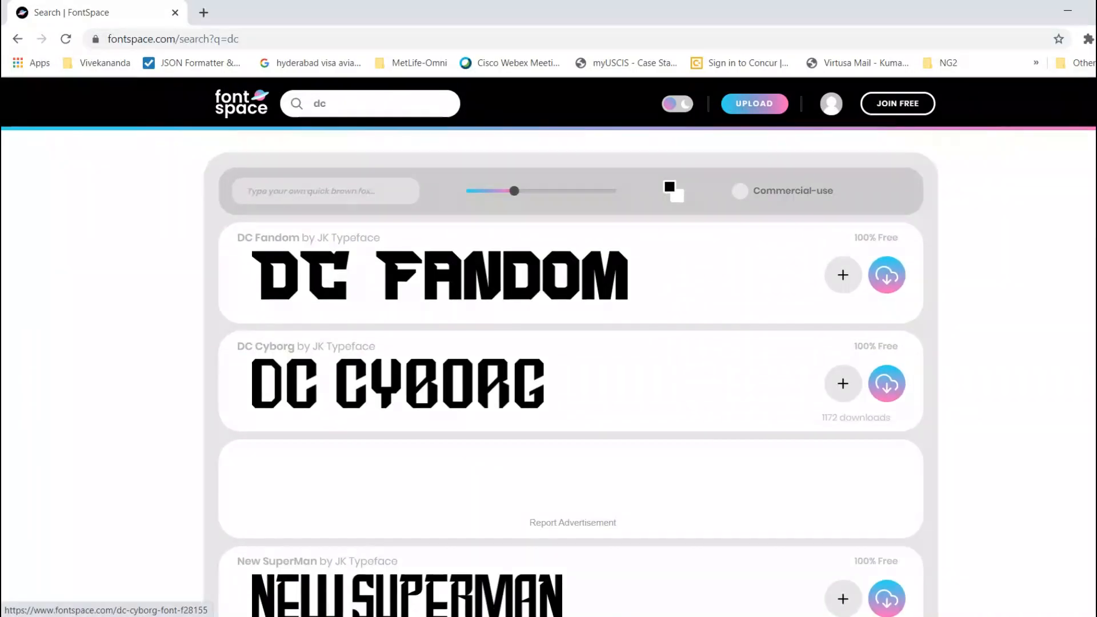
{"action": "scroll", "scroll_direction": "down", "scroll_amount": 3}
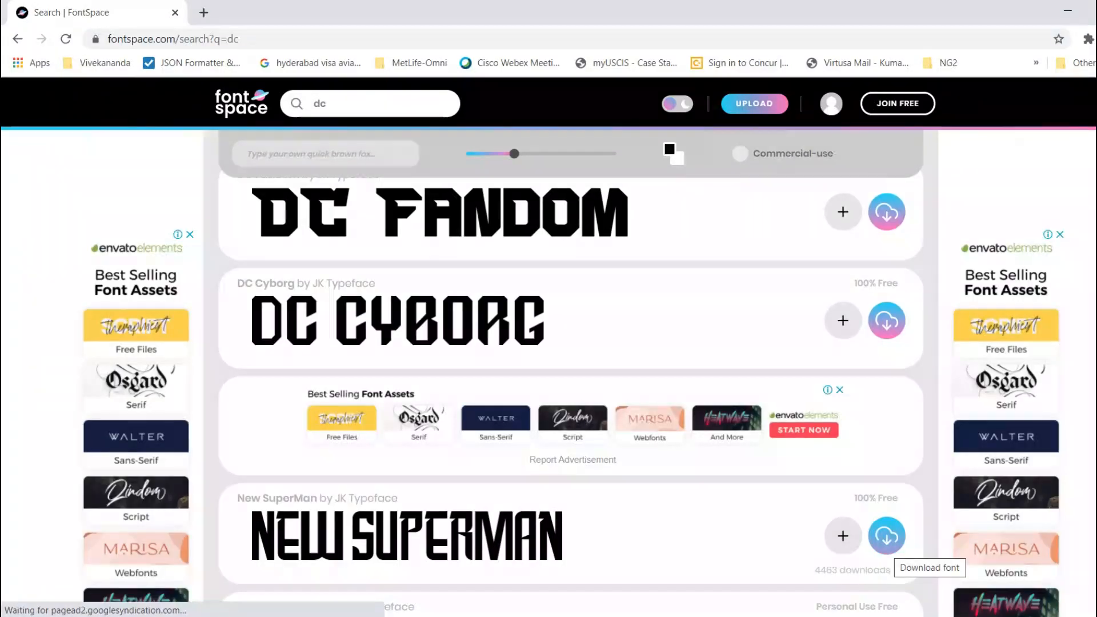
{"action": "scroll", "scroll_direction": "down", "scroll_amount": 3}
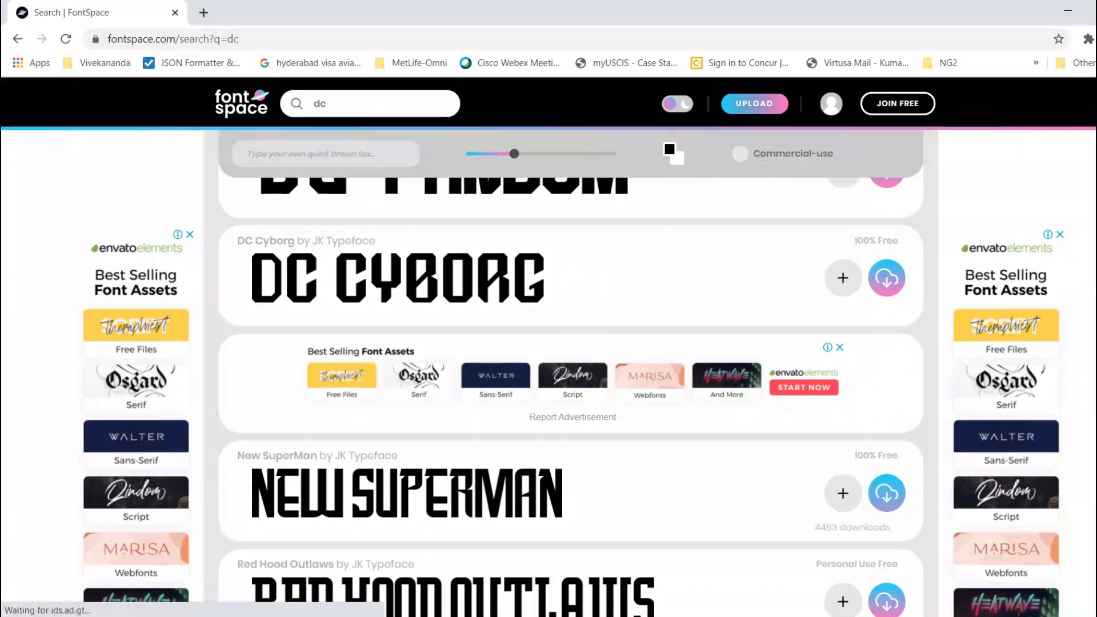
{"action": "left_click", "coordinate": [887, 493]}
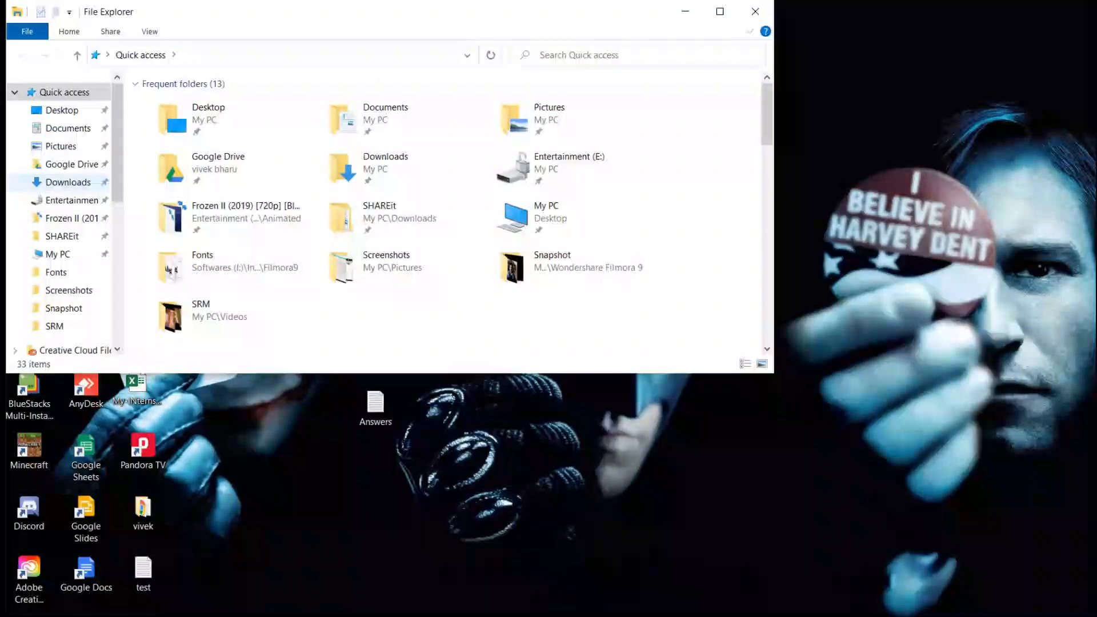
Step: Open the new-superman-font ZIP archive from the Downloads folder in WinRAR
{"action": "left_click", "coordinate": [68, 182]}
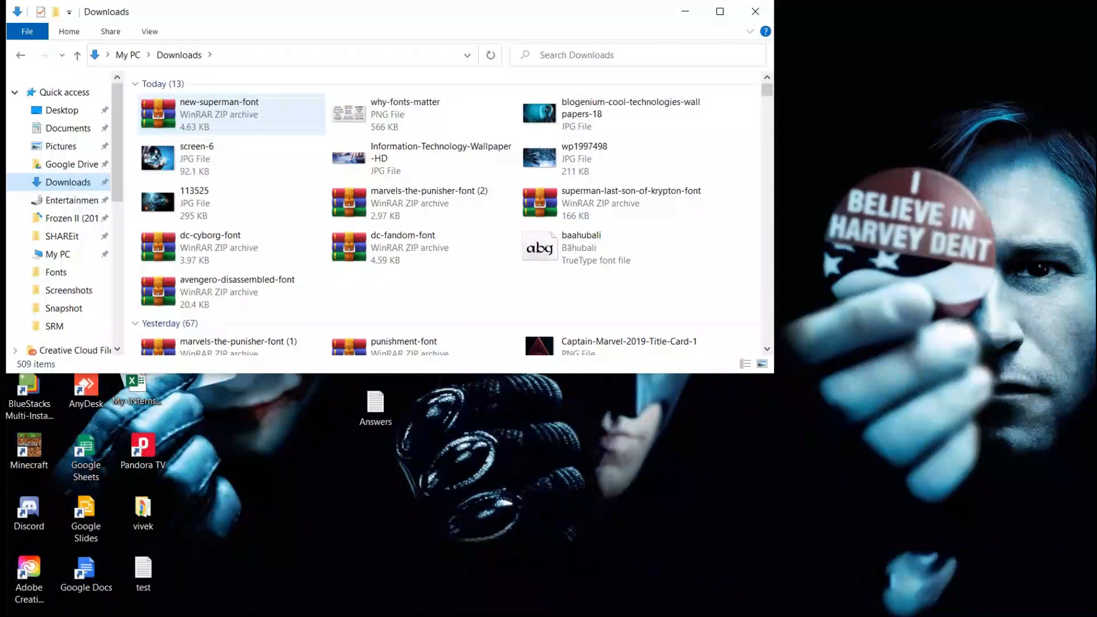
{"action": "double_click", "coordinate": [219, 115]}
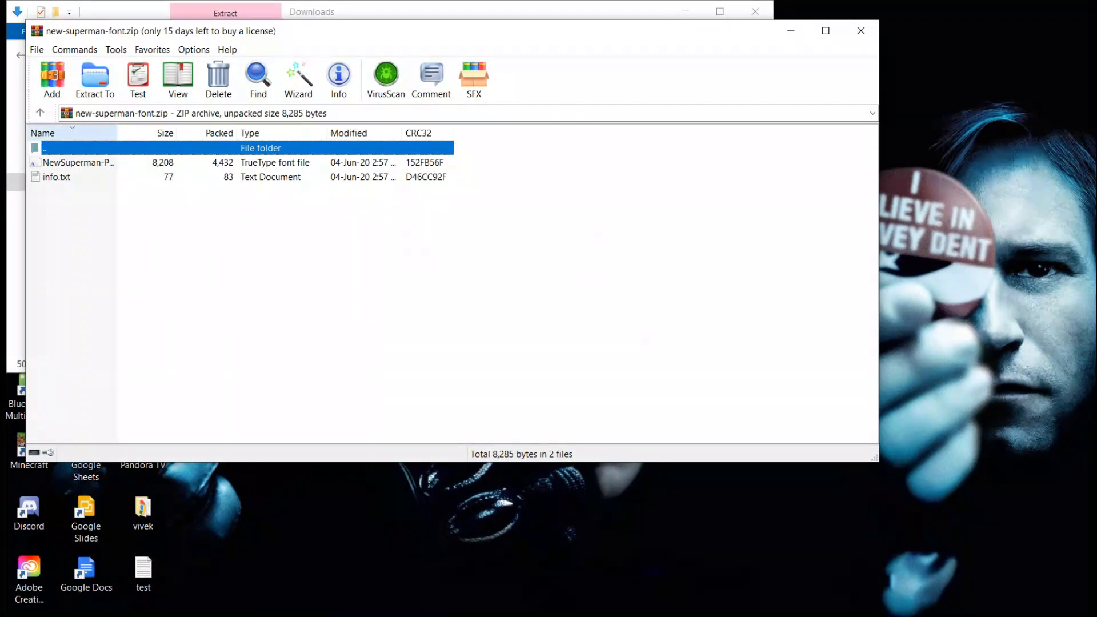
Step: Select the NewSuperman TrueType file in WinRAR and open a second File Explorer window
{"action": "left_click", "coordinate": [79, 162]}
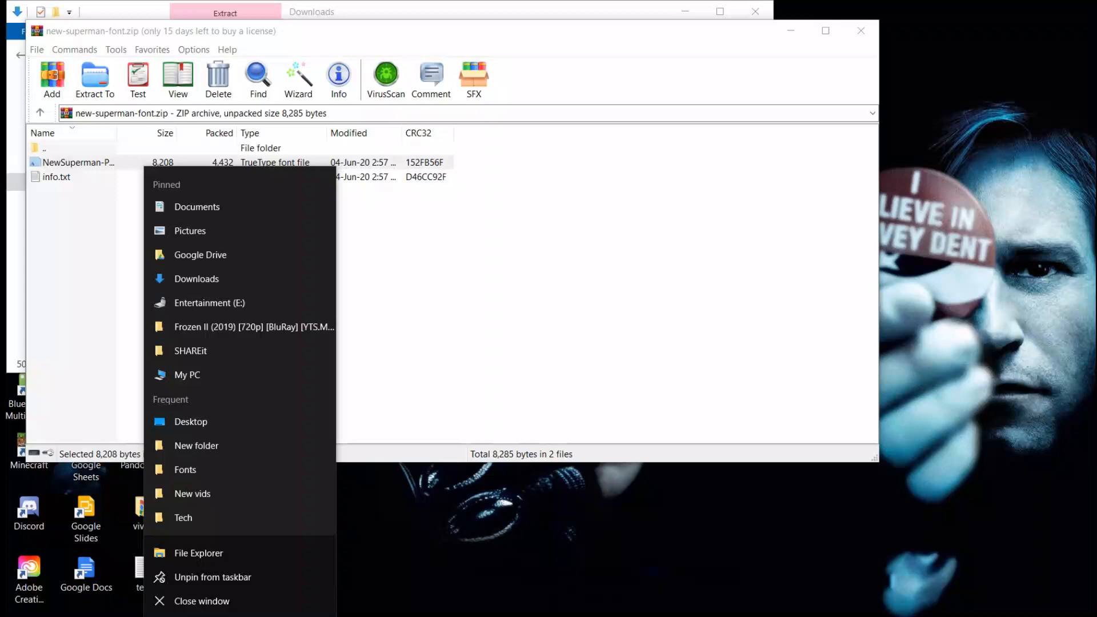
{"action": "left_click", "coordinate": [198, 552]}
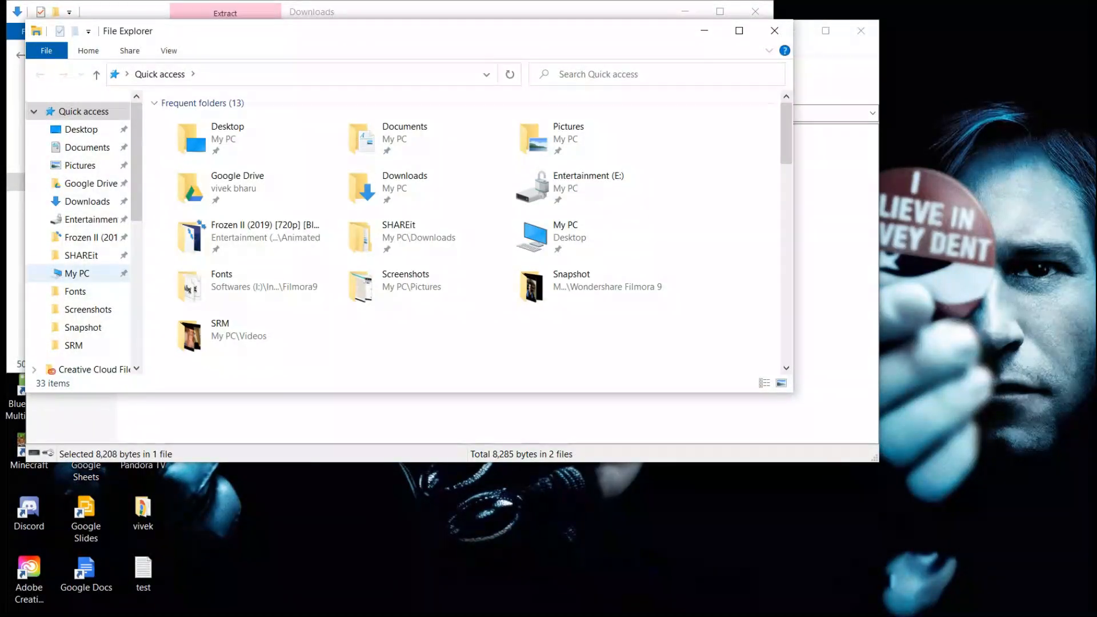
Step: Navigate from OS (C:) through the Windows folder to the Fonts folder
{"action": "left_click", "coordinate": [78, 273]}
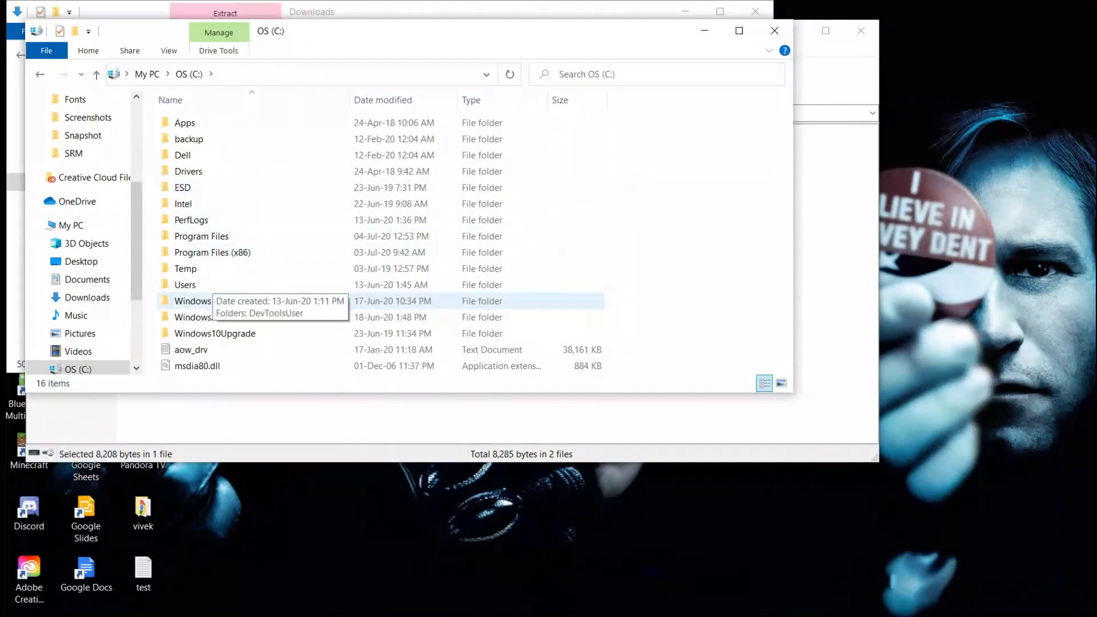
{"action": "double_click", "coordinate": [192, 301]}
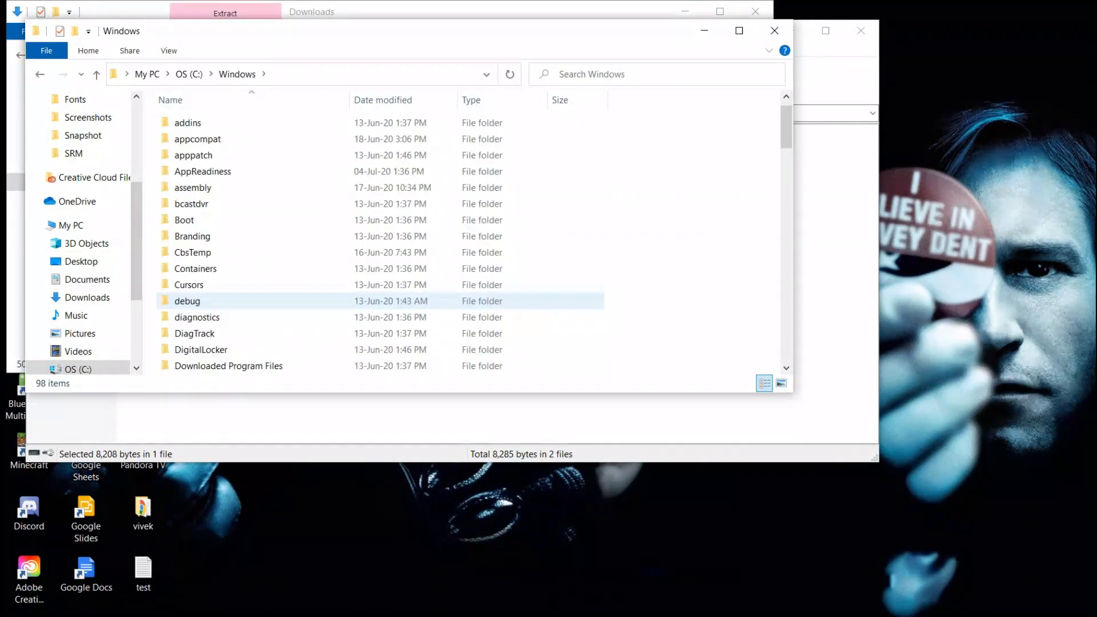
{"action": "scroll", "scroll_direction": "down", "scroll_amount": 3}
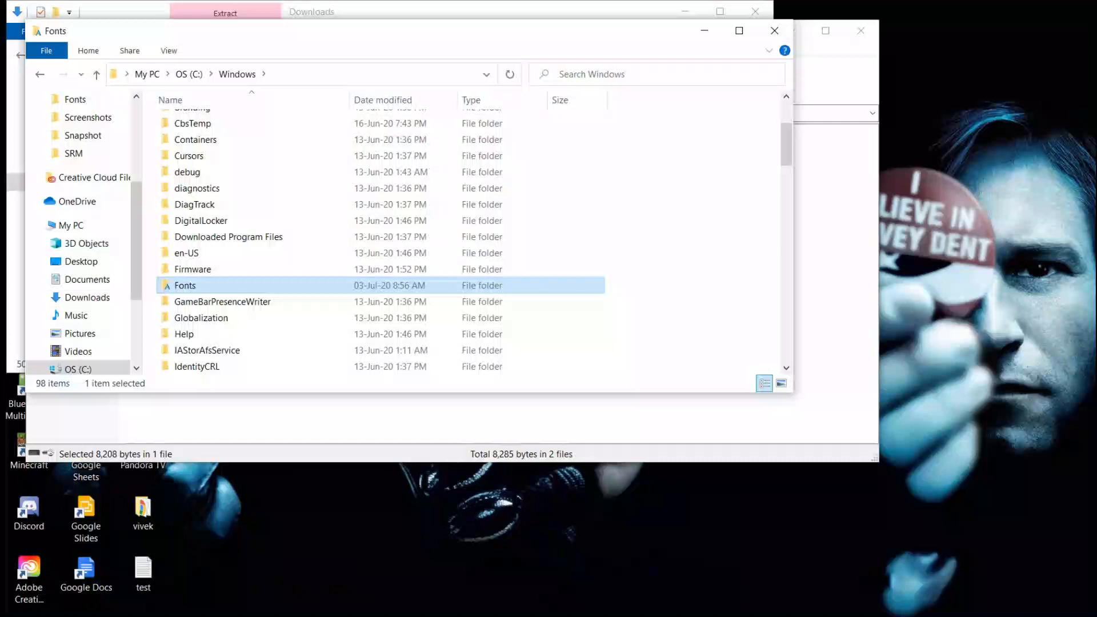
{"action": "double_click", "coordinate": [184, 285]}
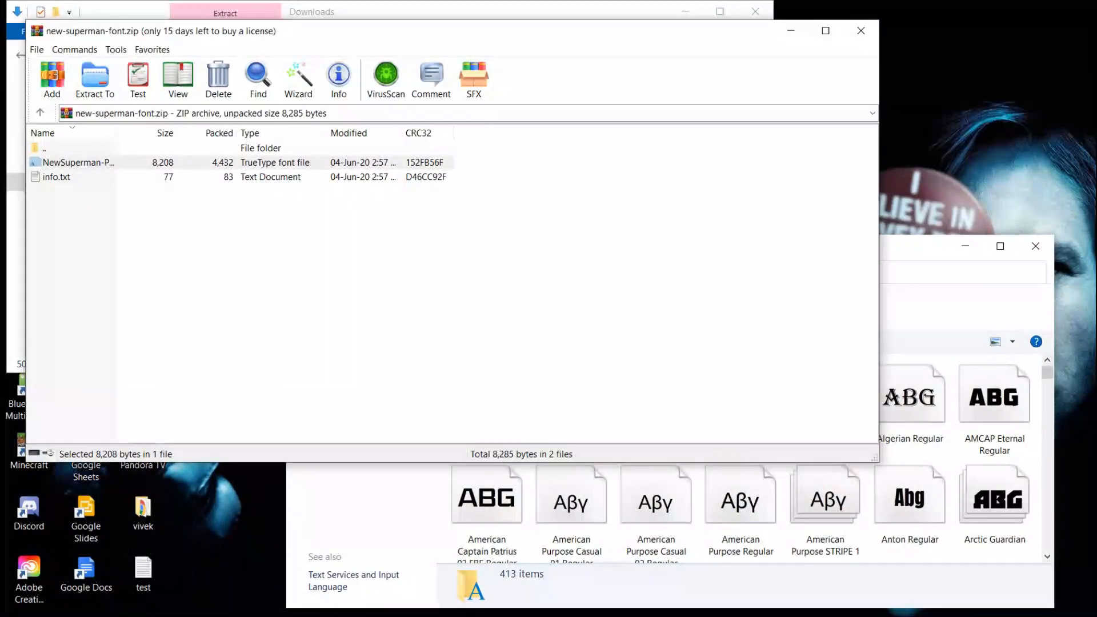
Step: Add the NewSuperMan font file to Fonts, refresh, and locate New SuperMan Regular among 414 fonts
{"action": "left_click", "coordinate": [78, 162]}
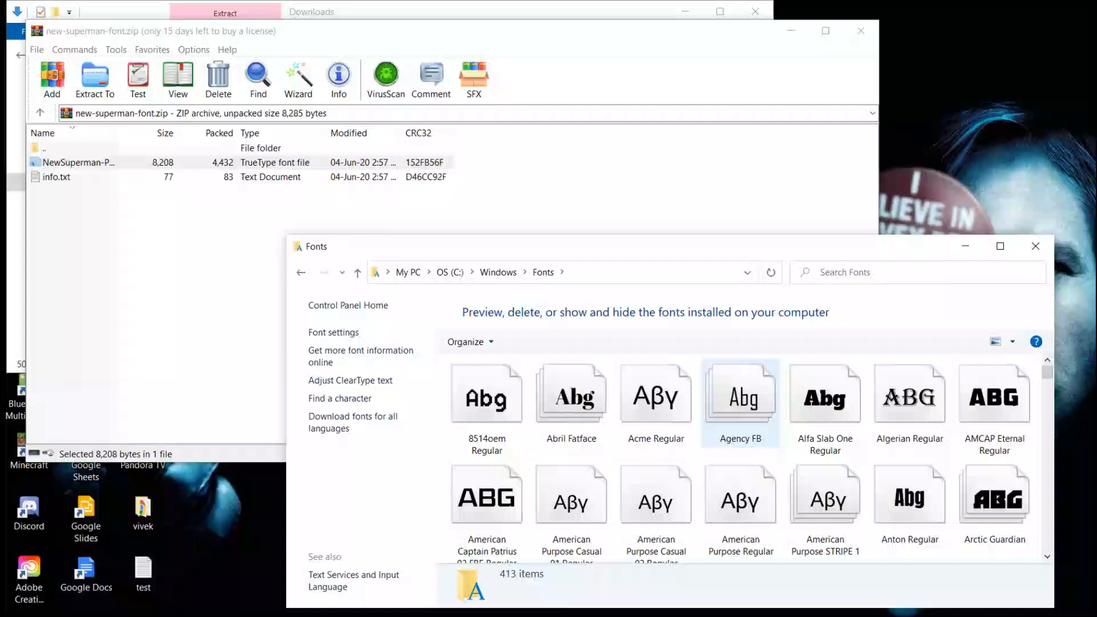
{"action": "left_click", "coordinate": [655, 493]}
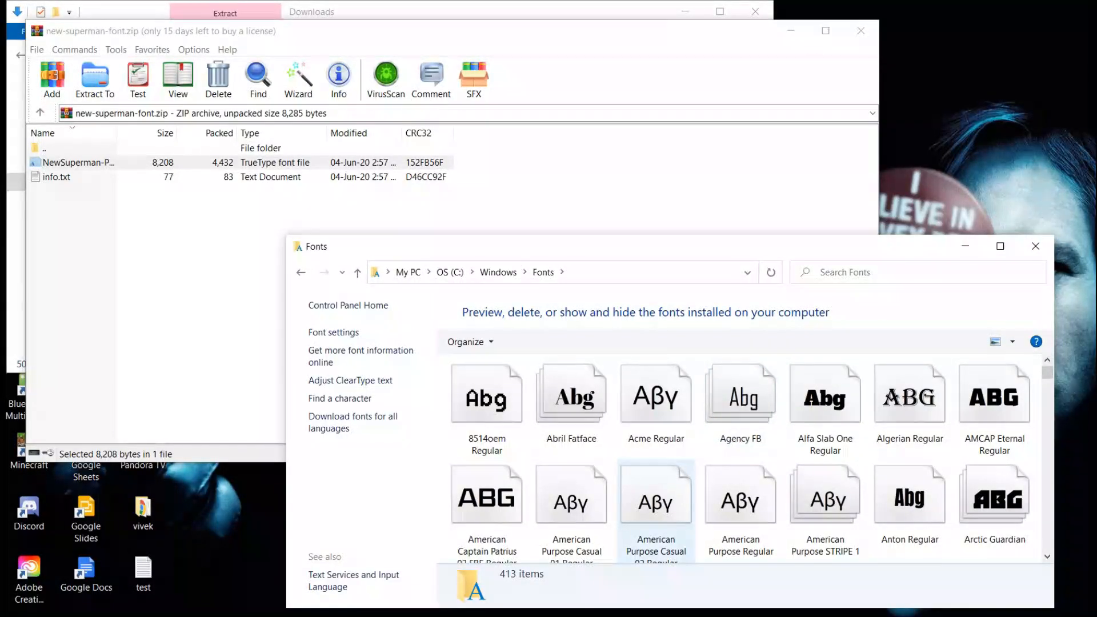
{"action": "scroll", "scroll_direction": "down", "scroll_amount": 3}
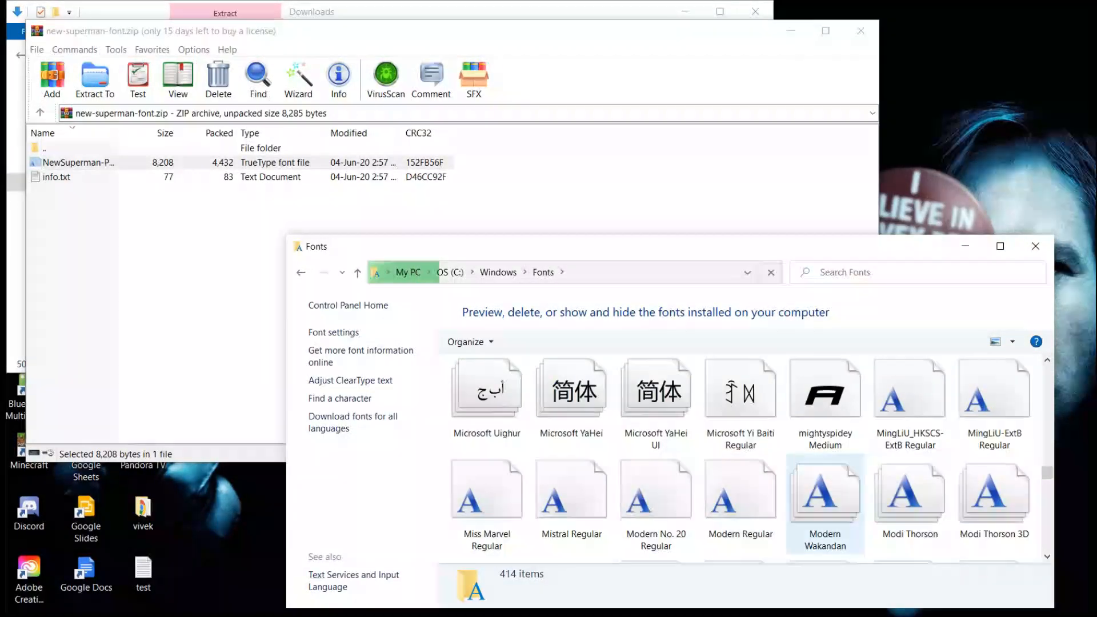
{"action": "scroll", "scroll_direction": "down", "scroll_amount": 3}
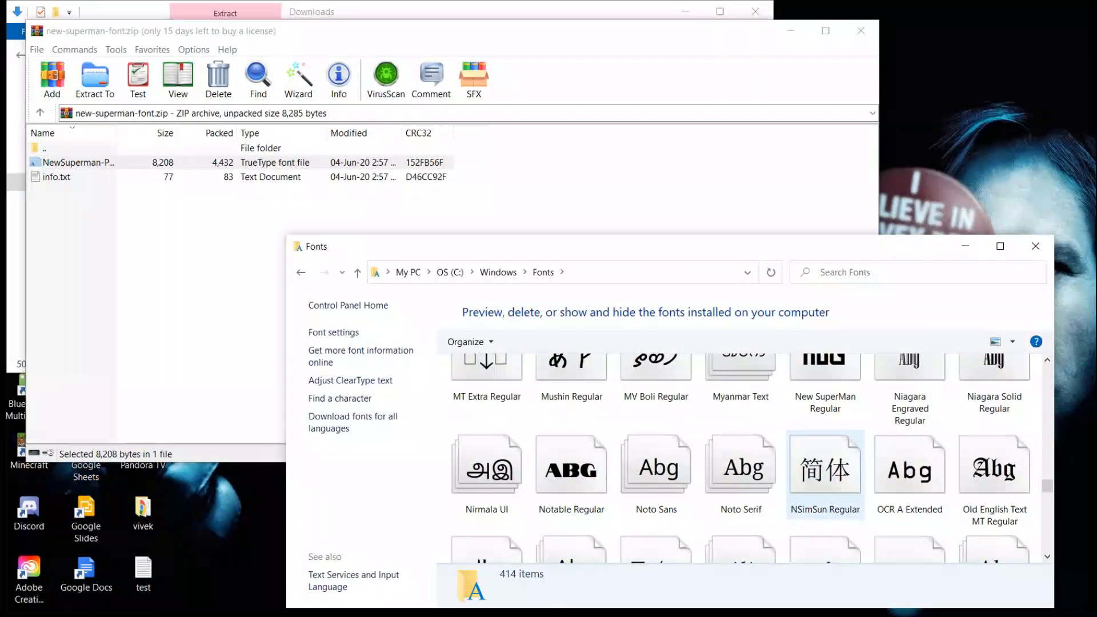
{"action": "scroll", "scroll_direction": "up", "scroll_amount": 3}
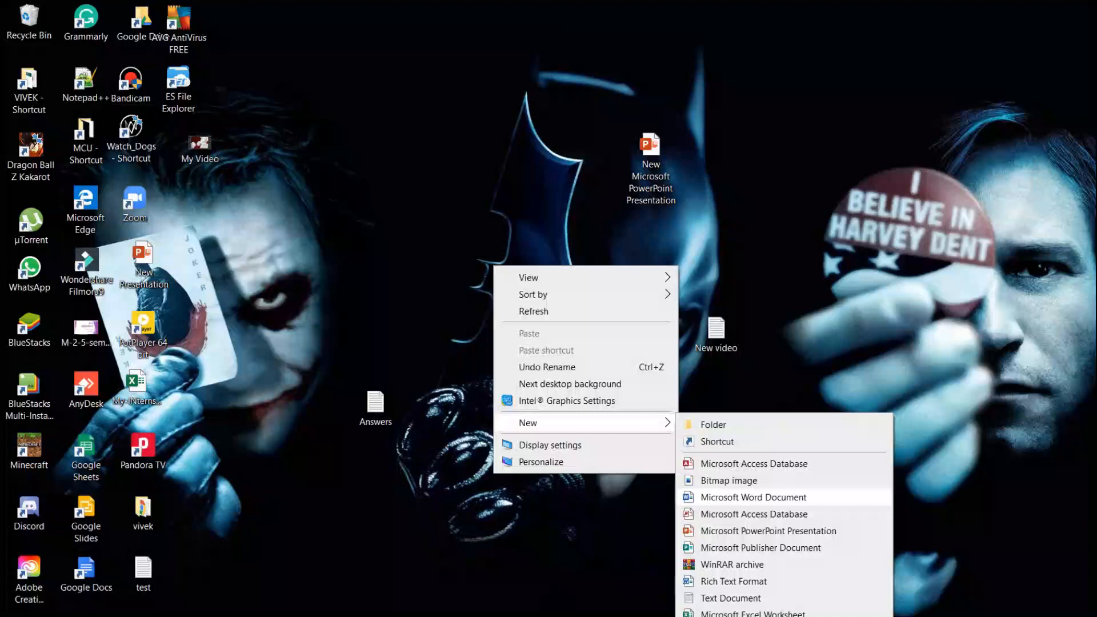
Step: Create a new Microsoft Word Document on the desktop and open it in Word
{"action": "left_click", "coordinate": [752, 497]}
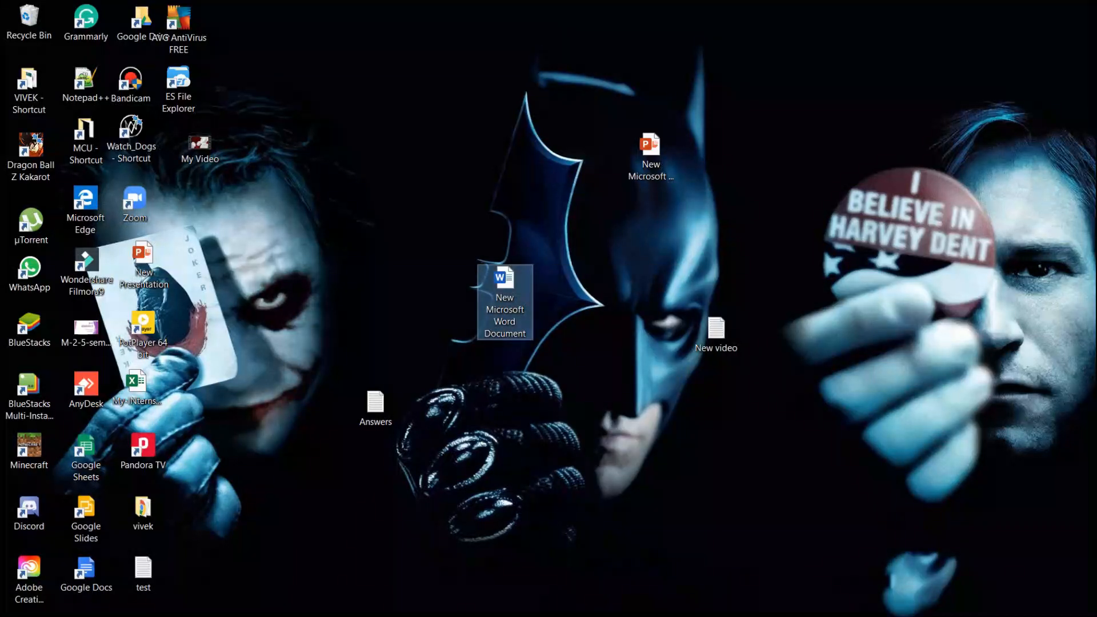
{"action": "double_click", "coordinate": [505, 301]}
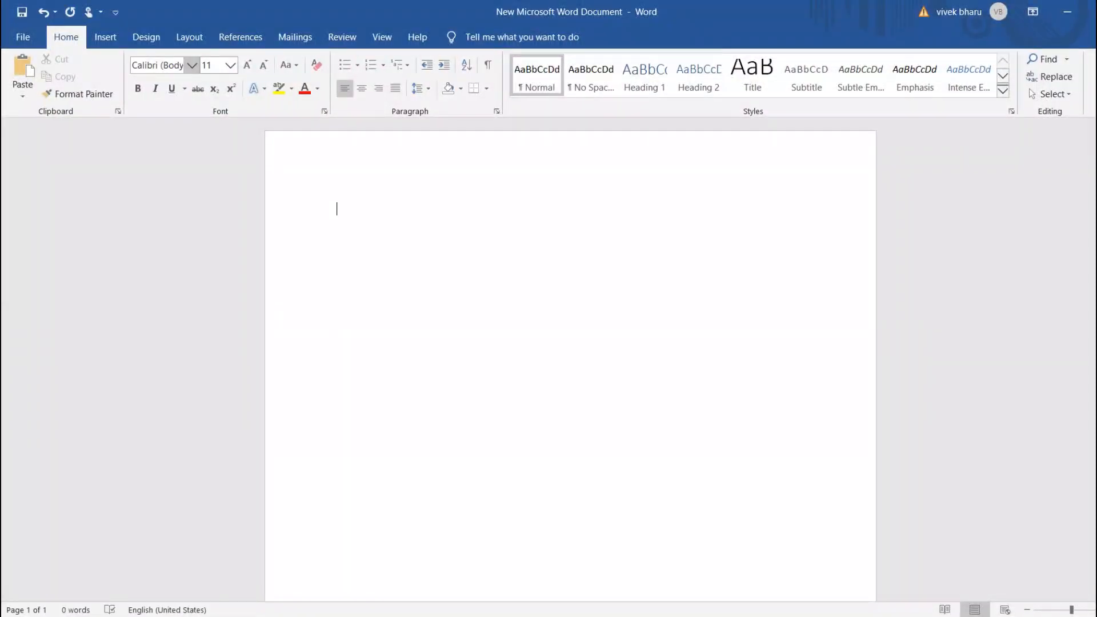
Step: Set the font to New SuperMan and type 'NEW SUPERMAN IS INSTALLED...' and 'ITS EASY RIGHT'
{"action": "left_click", "coordinate": [192, 65]}
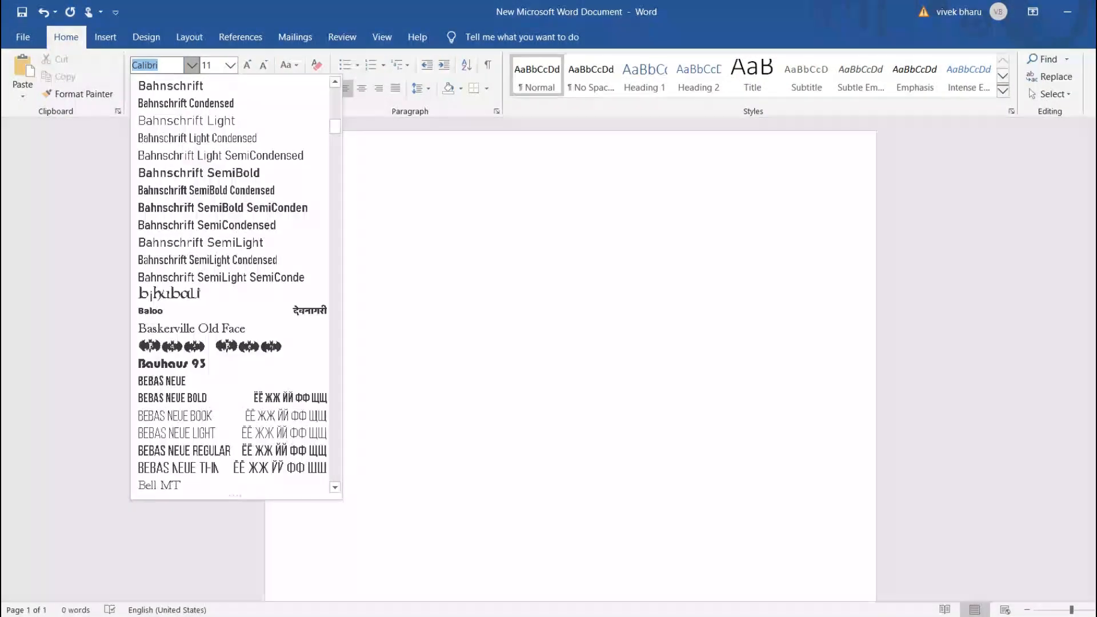
{"action": "type", "text": "New SuperM"}
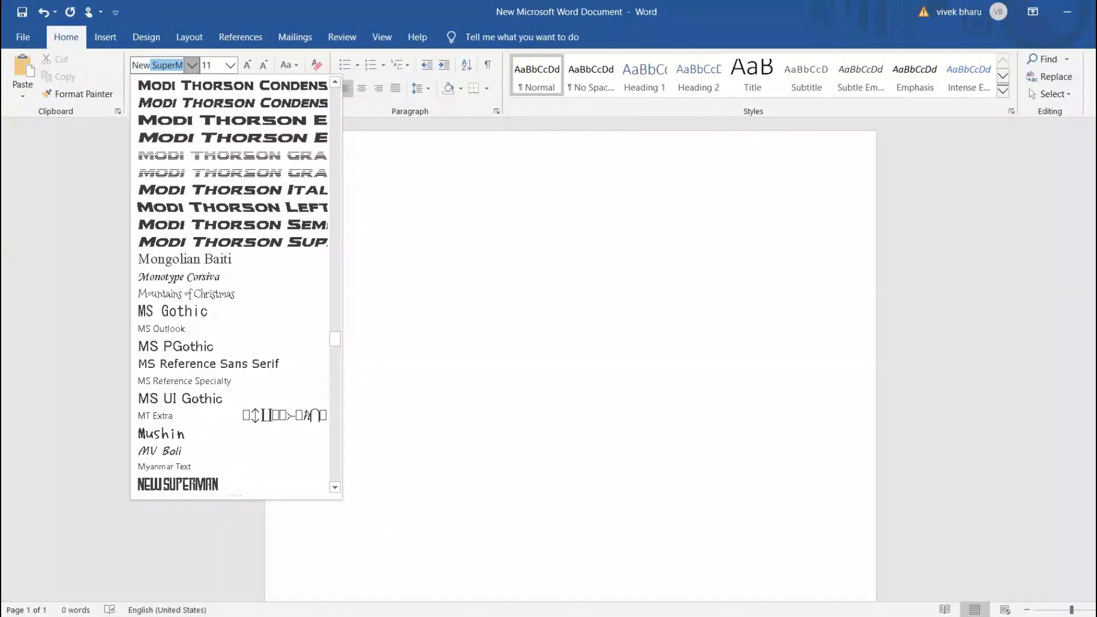
{"action": "left_click", "coordinate": [178, 484]}
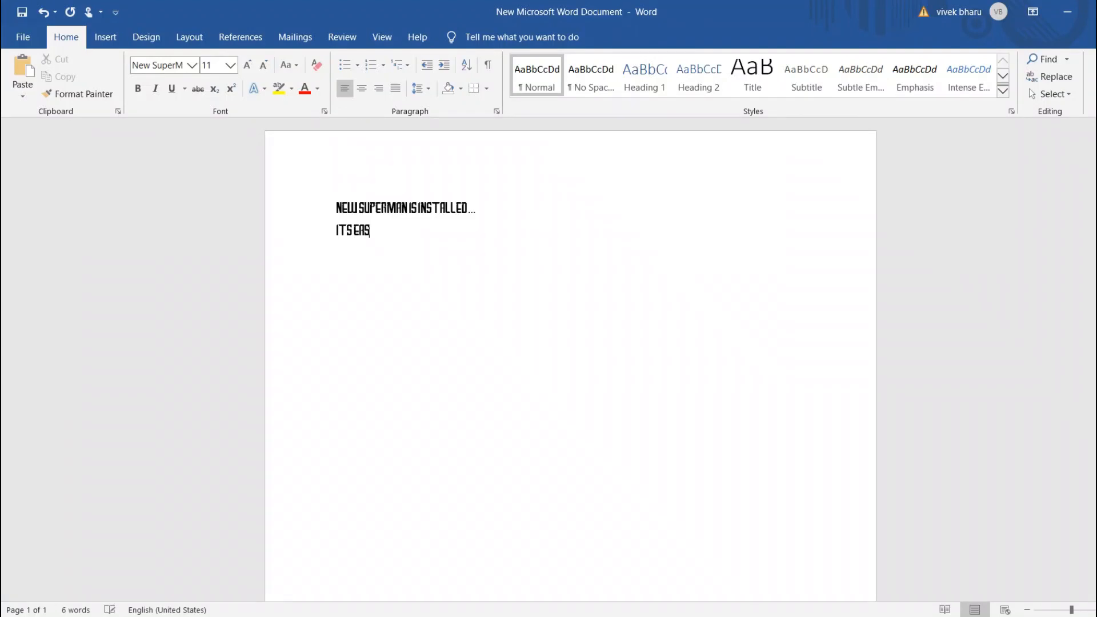
{"action": "type", "text": "Y RIGHT"}
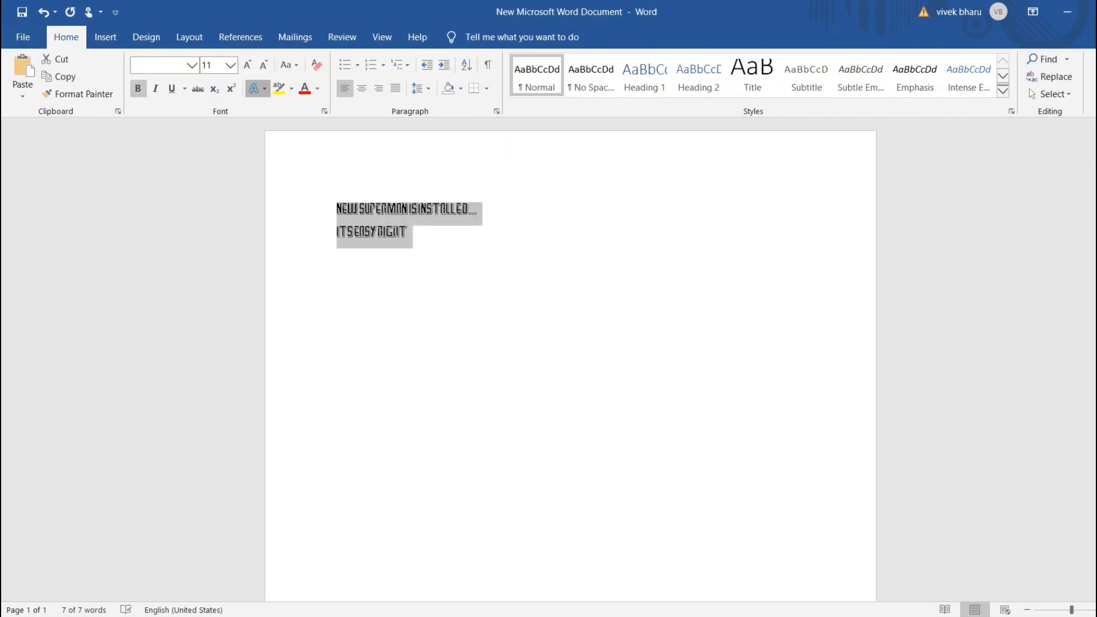
Step: Add 'INSTALL IT AND HAPPY TEXTING' and a line 'DON'T FORGET TO HIT THE LIKE'
{"action": "left_click", "coordinate": [410, 233]}
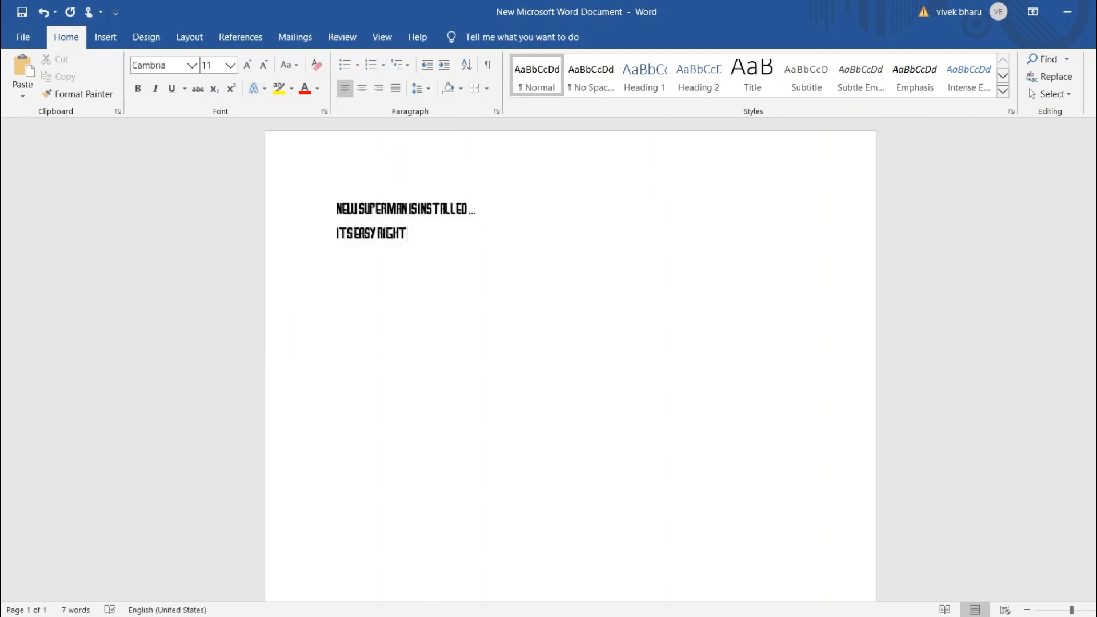
{"action": "left_click", "coordinate": [254, 88]}
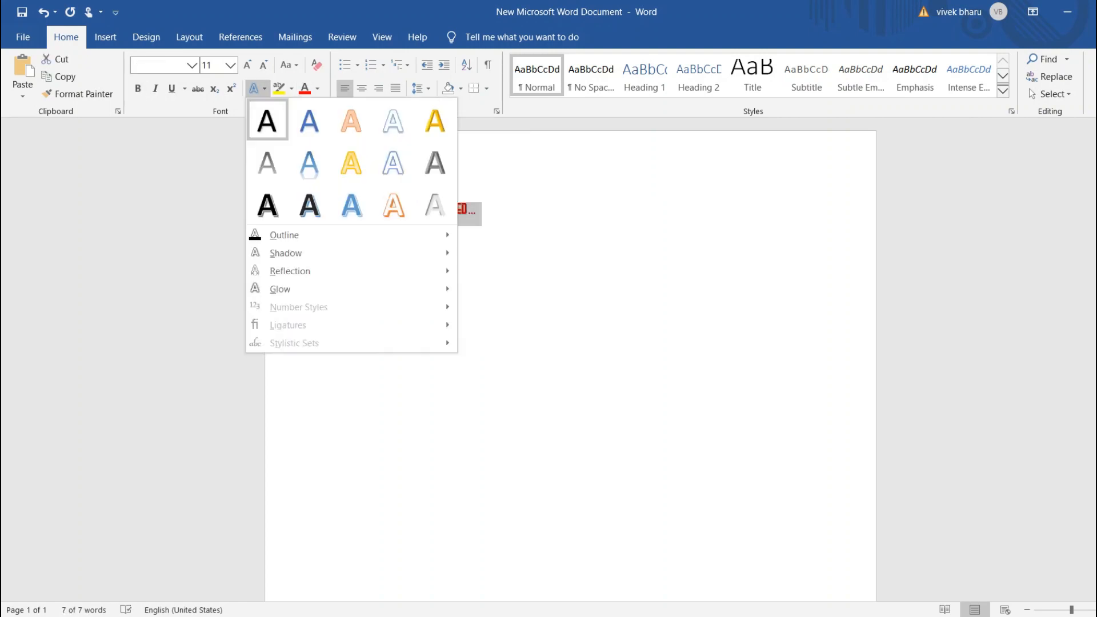
{"action": "left_click", "coordinate": [266, 120]}
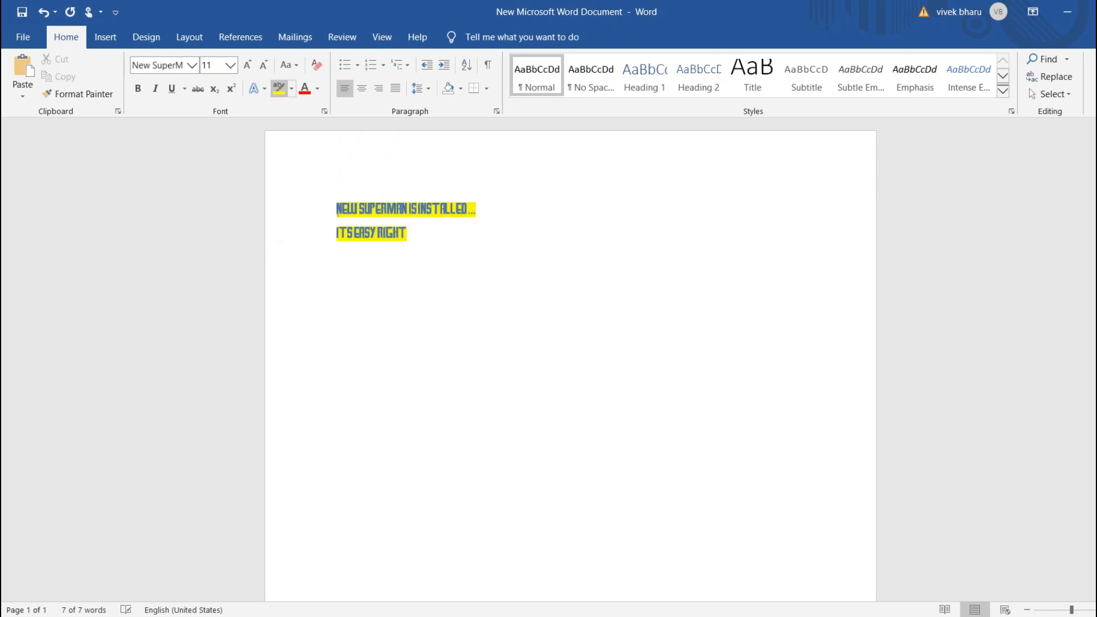
{"action": "type", "text": "INSTALL IT"}
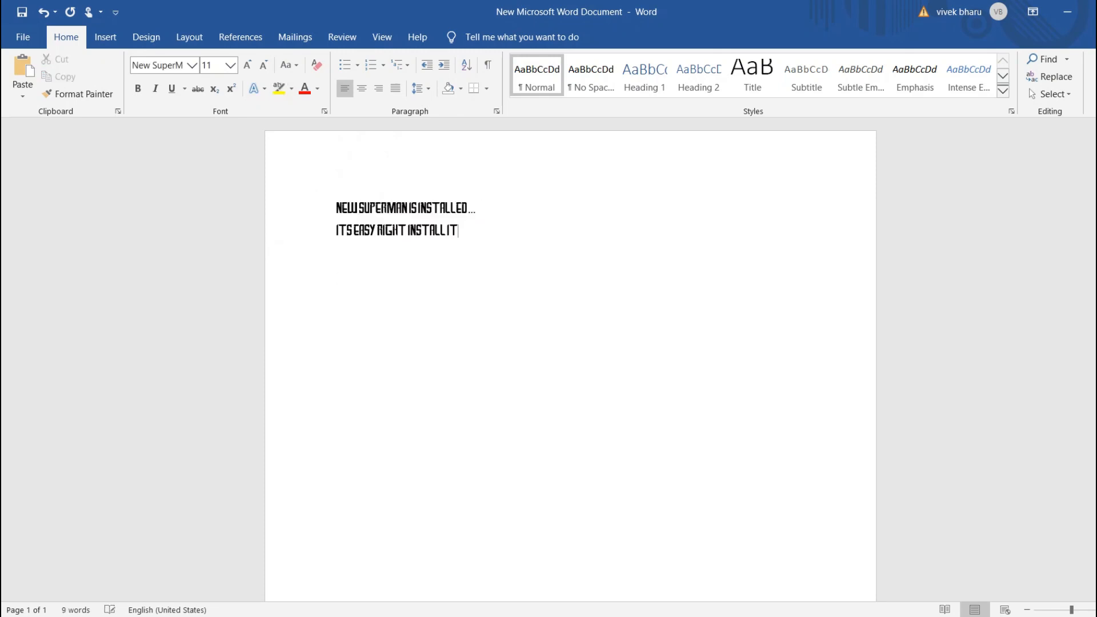
{"action": "type", "text": "AND HAPPY TEXTING"}
{"action": "type", "text": "DON't"}
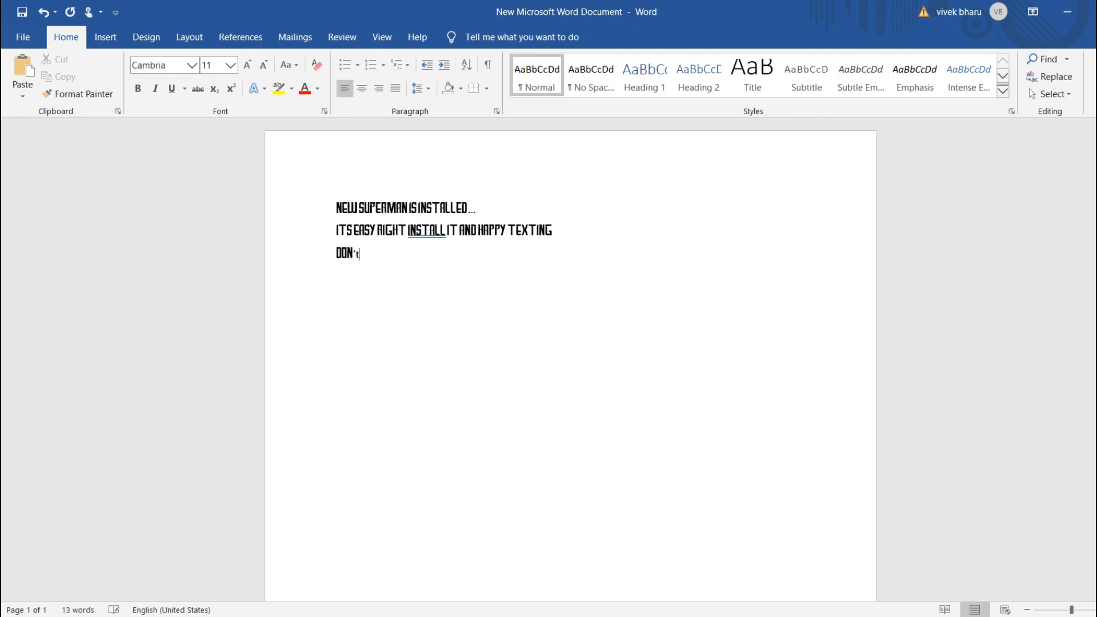
{"action": "type", "text": "FORGET TO H"}
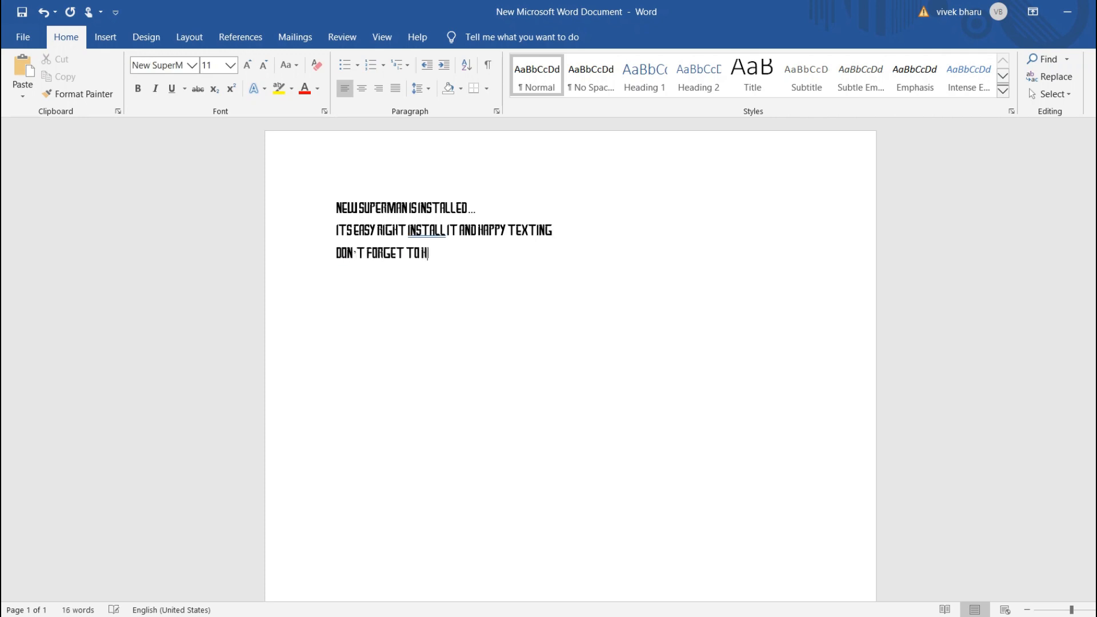
{"action": "type", "text": "IT THE LIKE"}
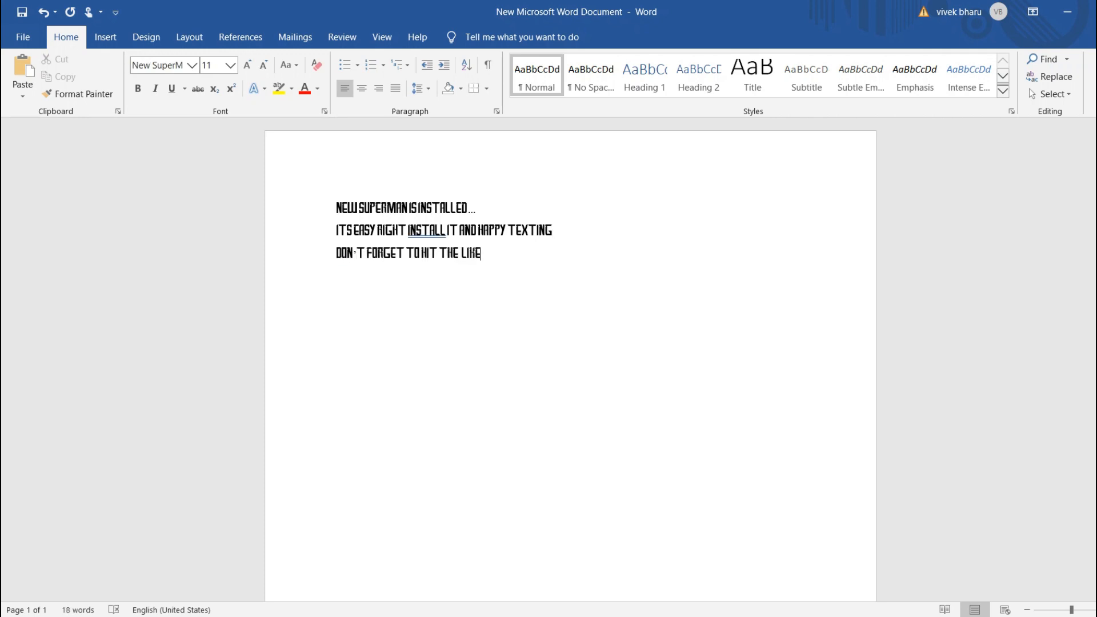